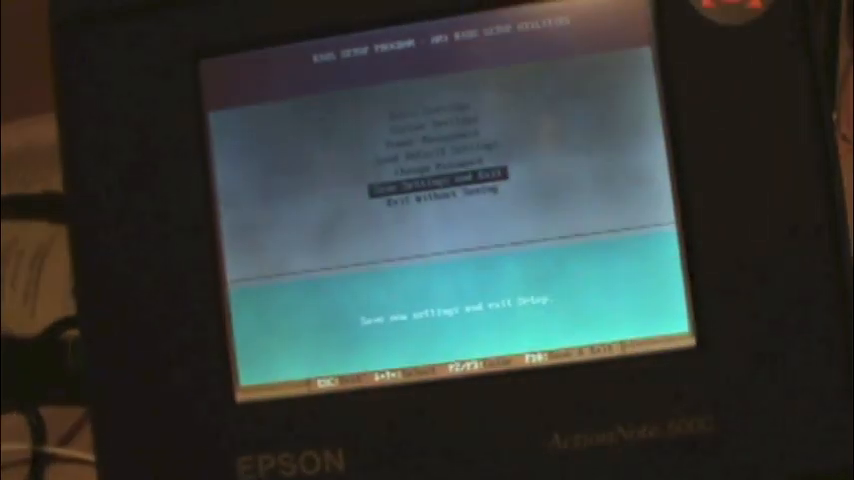
Step: Choose 'Save Settings and Exit' to reboot into the POST memory check (3968 KB OK)
key("Enter")
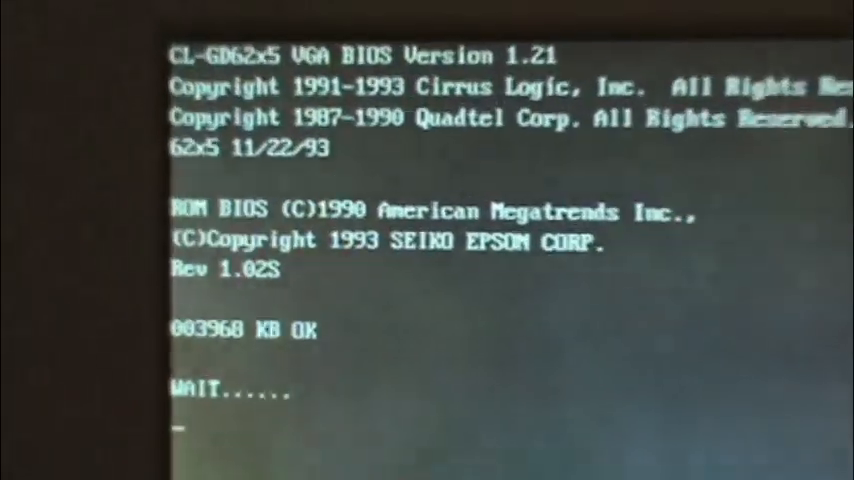